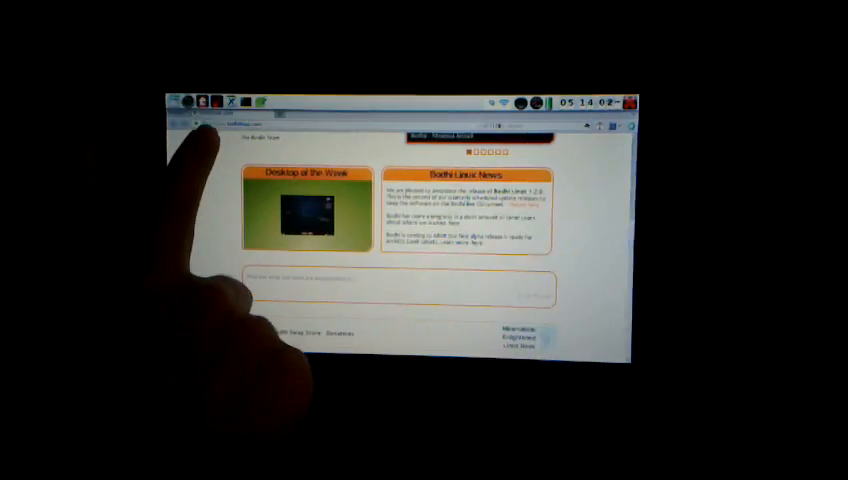
{"action": "scroll", "scroll_direction": "up", "scroll_amount": 3}
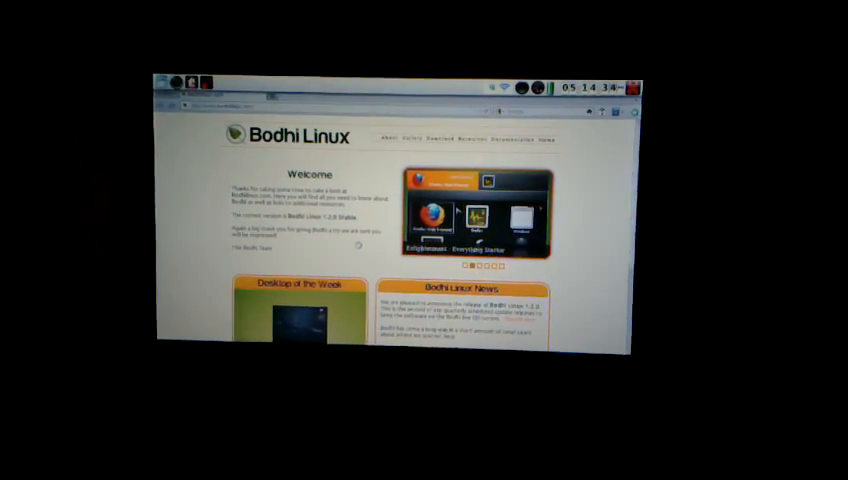
{"action": "scroll", "scroll_direction": "down", "scroll_amount": 3}
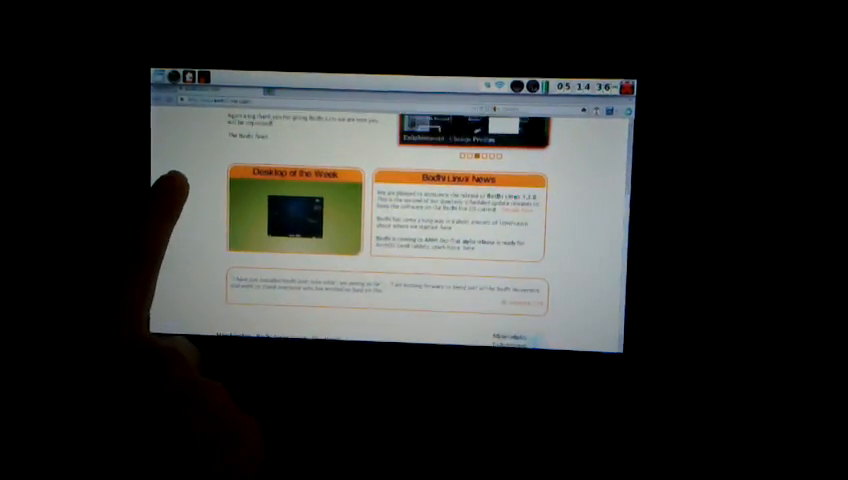
{"action": "scroll", "scroll_direction": "up", "scroll_amount": 3}
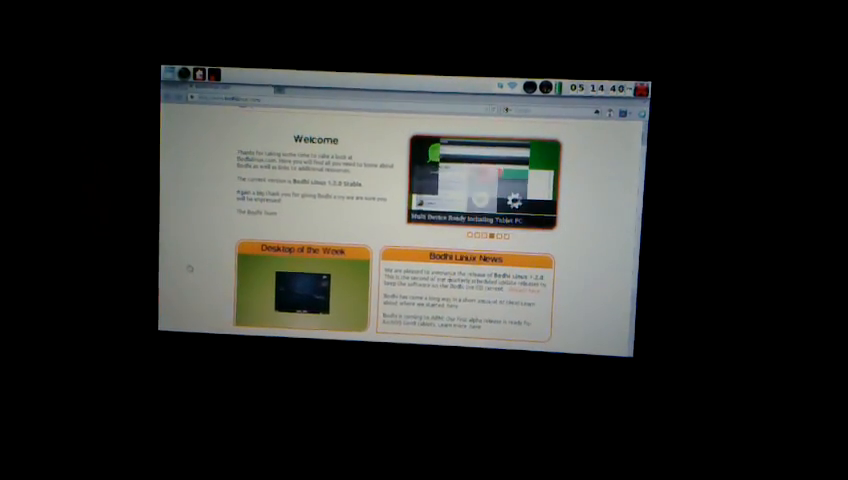